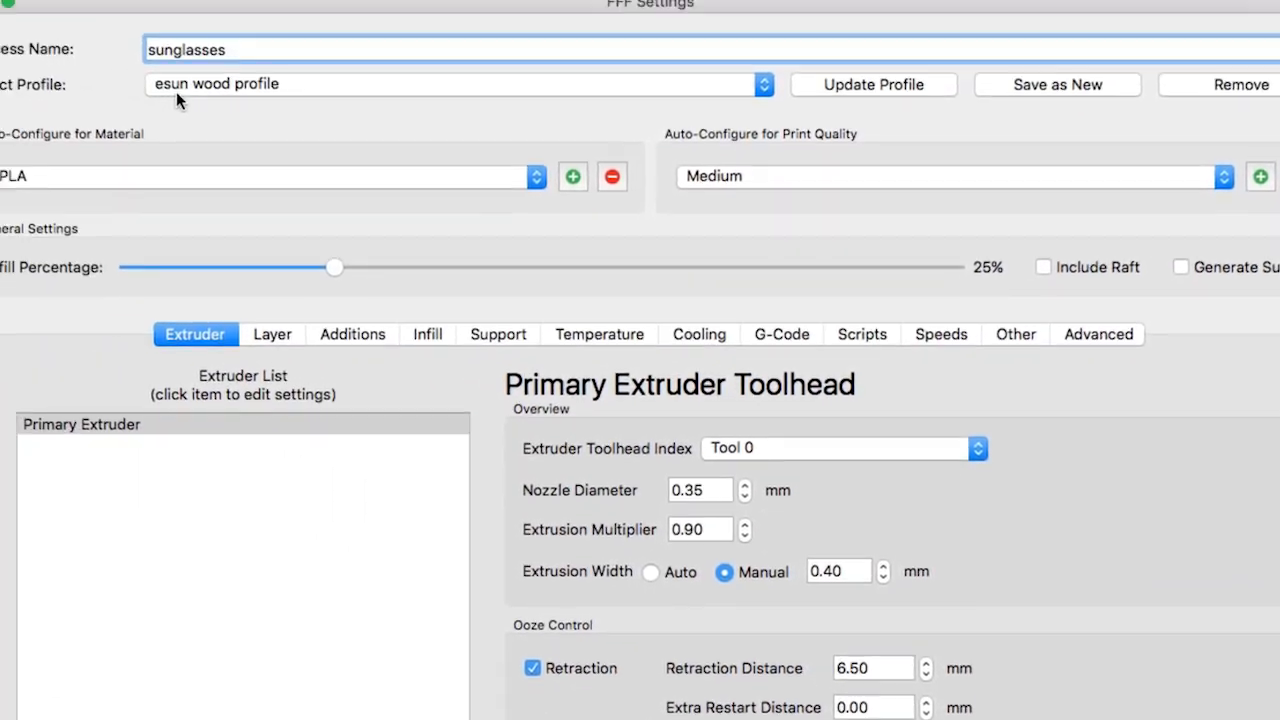
- Show the Layer settings of the sunglasses process (0.2 mm height, 3 shells)
scroll(down, 3)
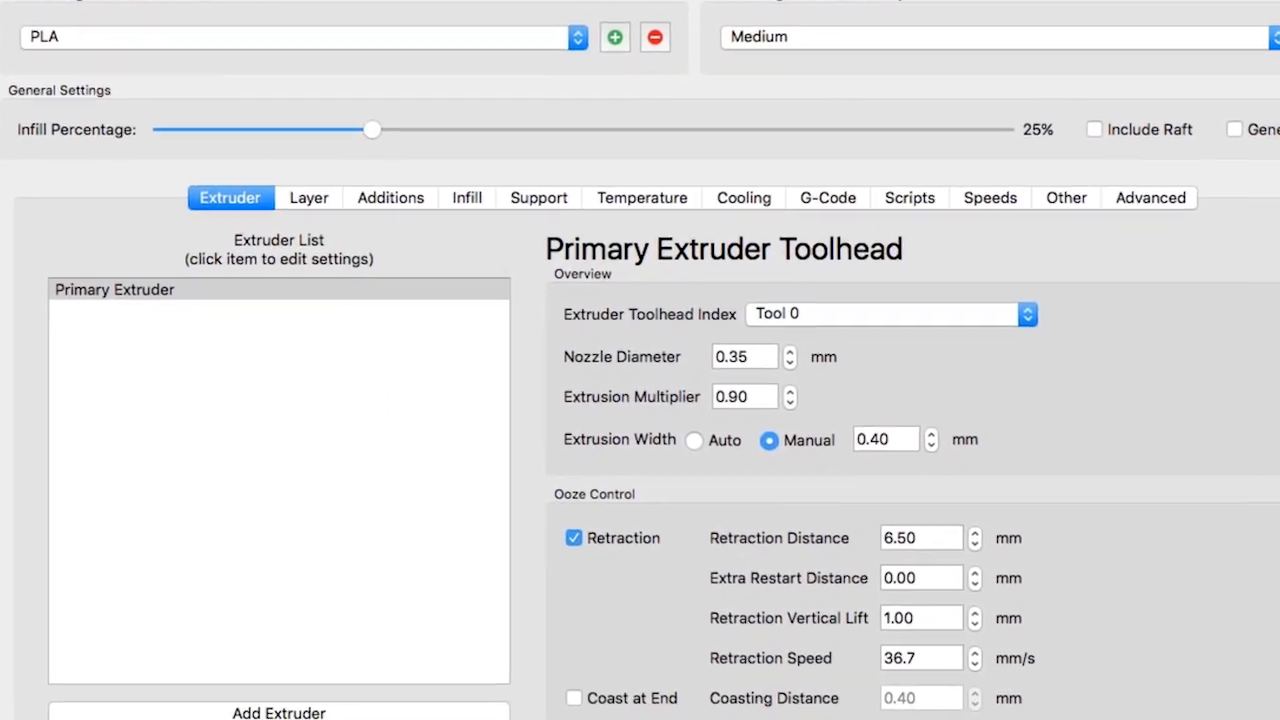
click(308, 198)
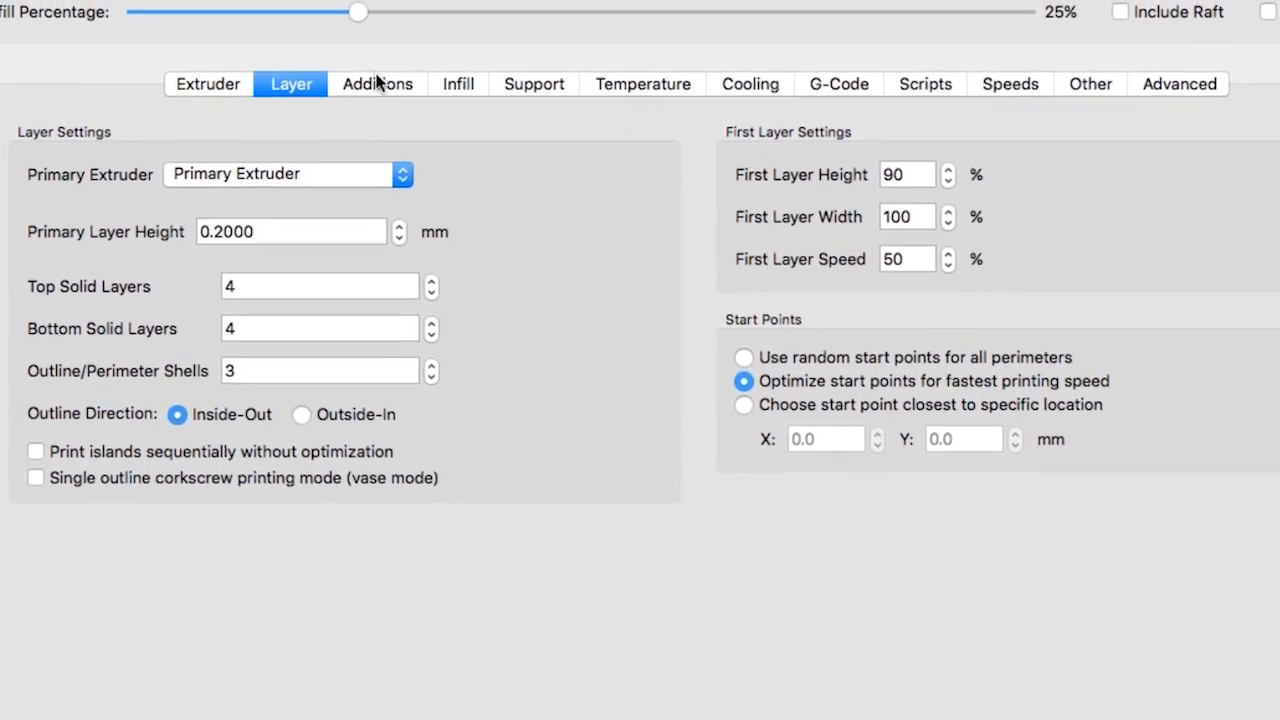
- Set top and bottom solid layers to 5 and outline/perimeter shells to 4
click(320, 312)
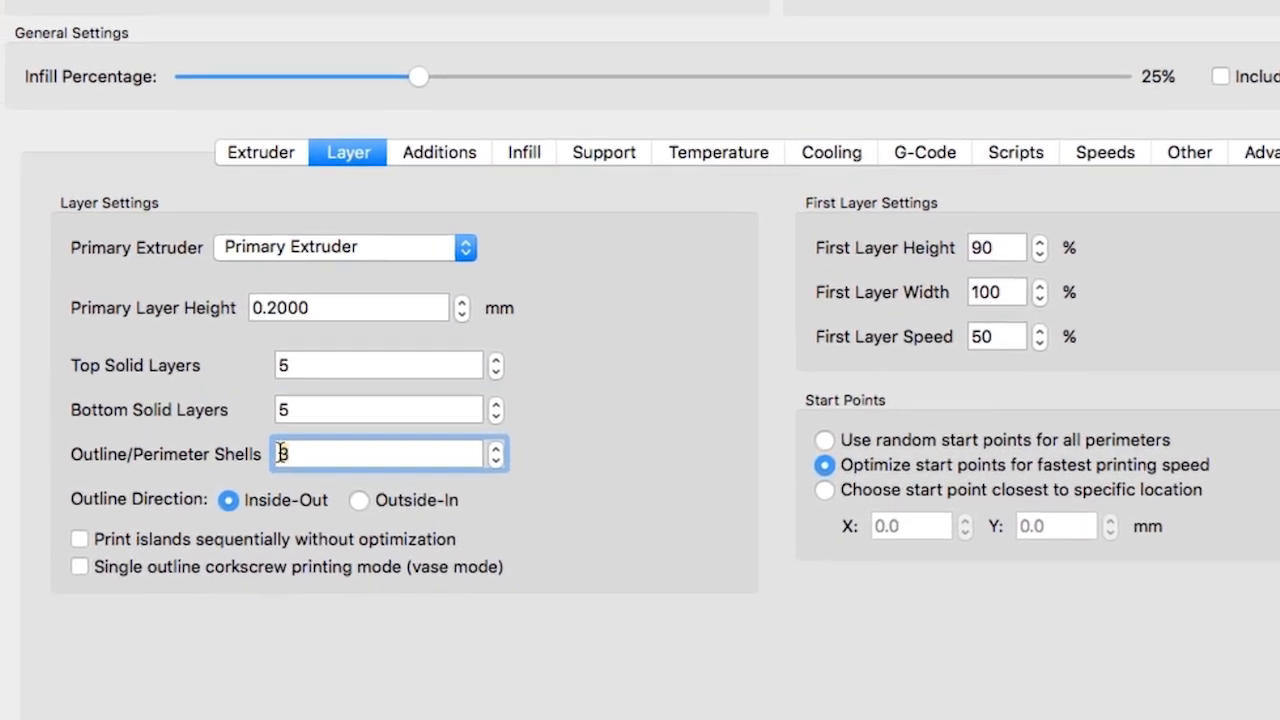
text(4)
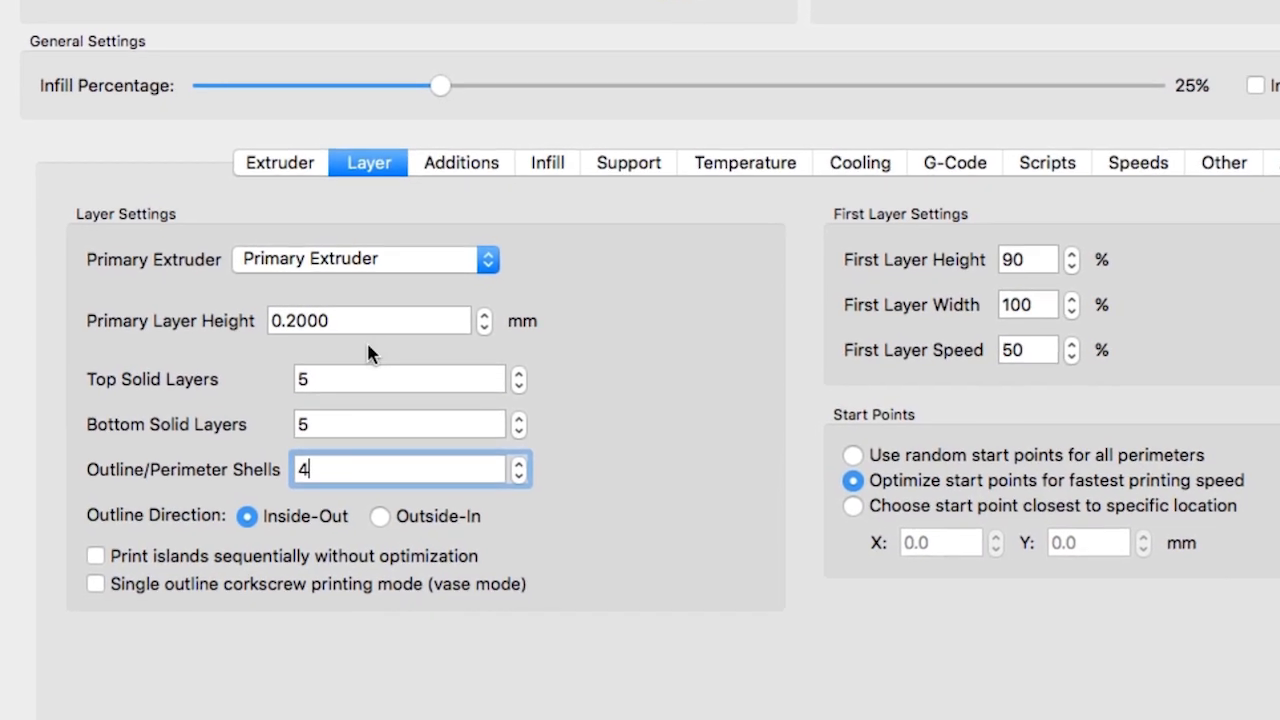
click(428, 120)
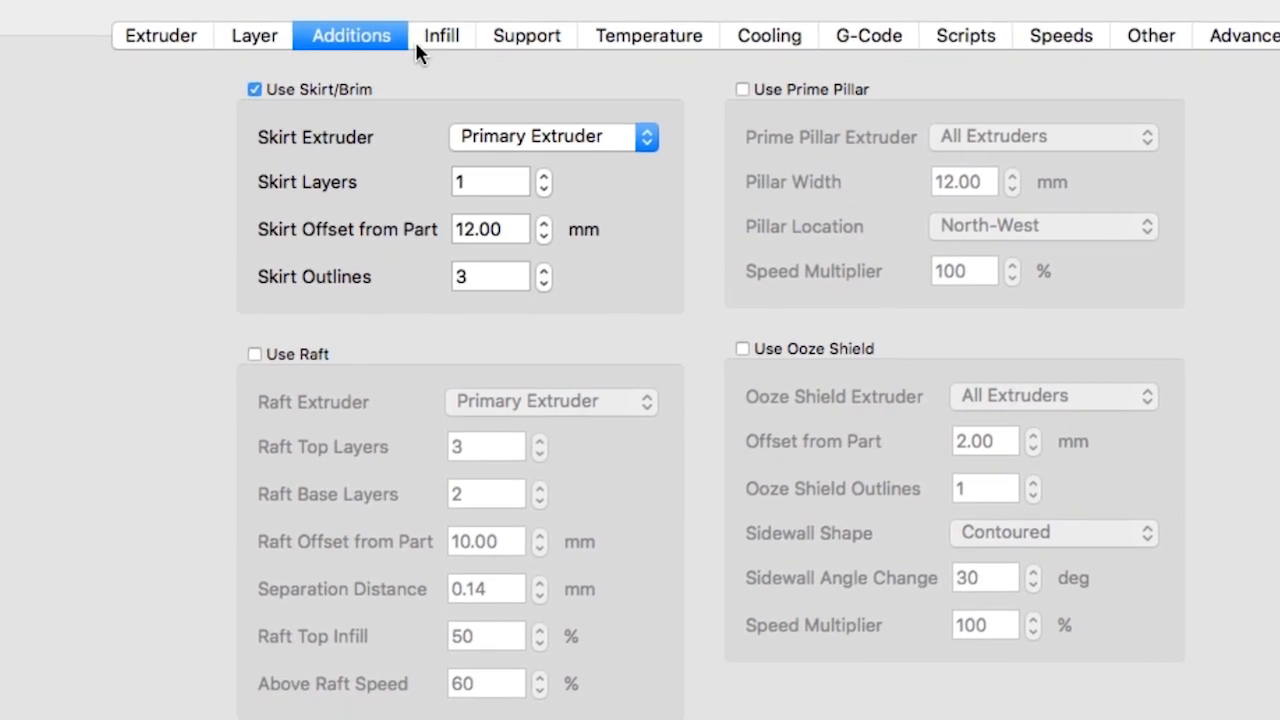
- Check the interior fill percentage, then show the per-layer temperature setpoints
click(440, 36)
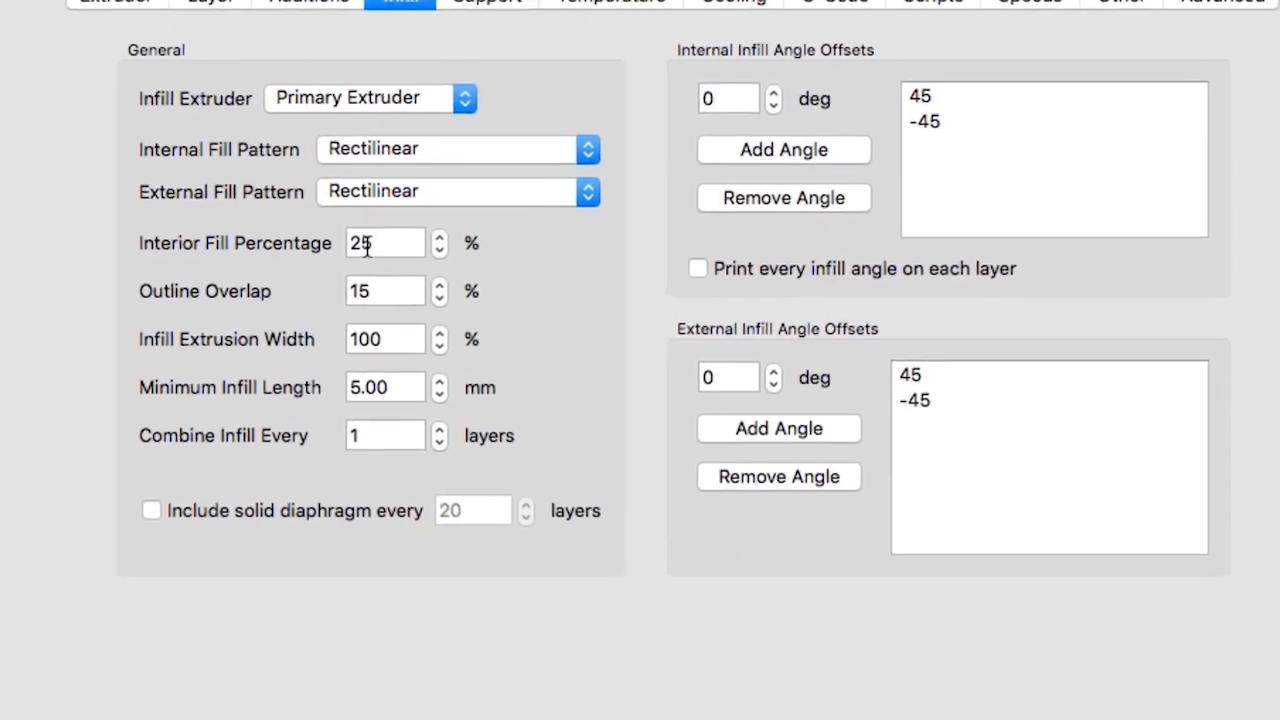
click(488, 0)
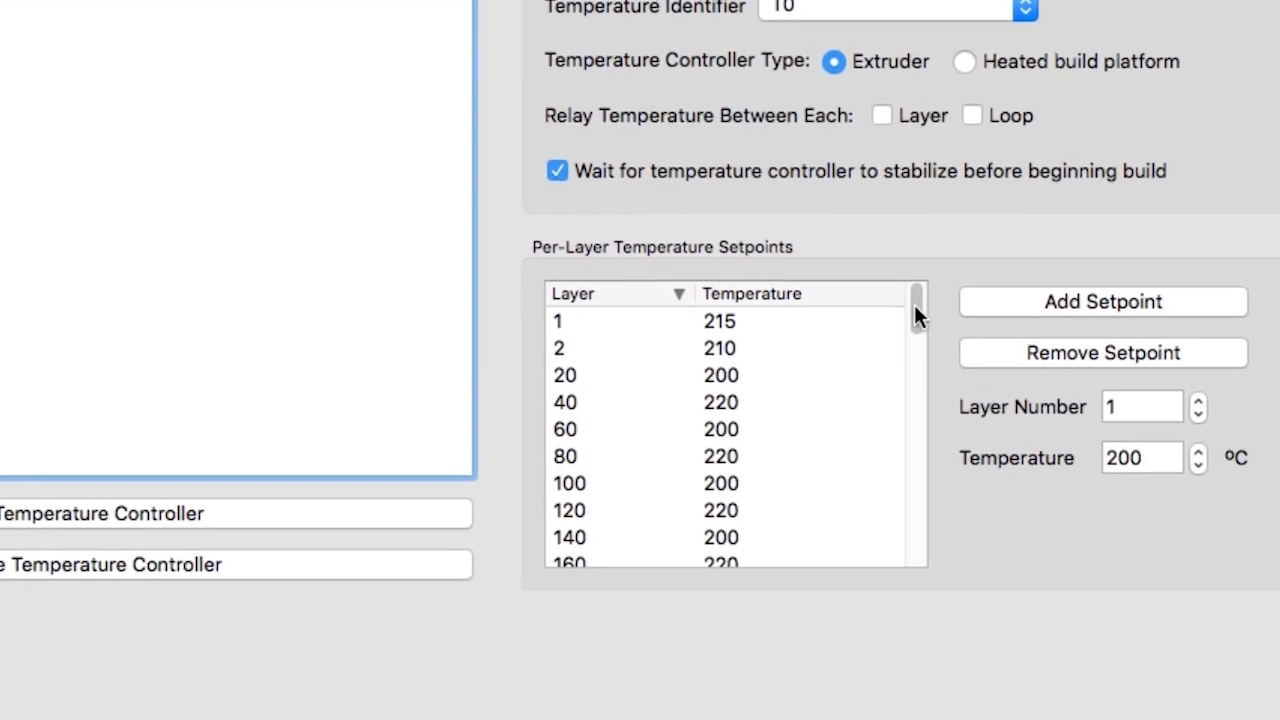
scroll(down, 3)
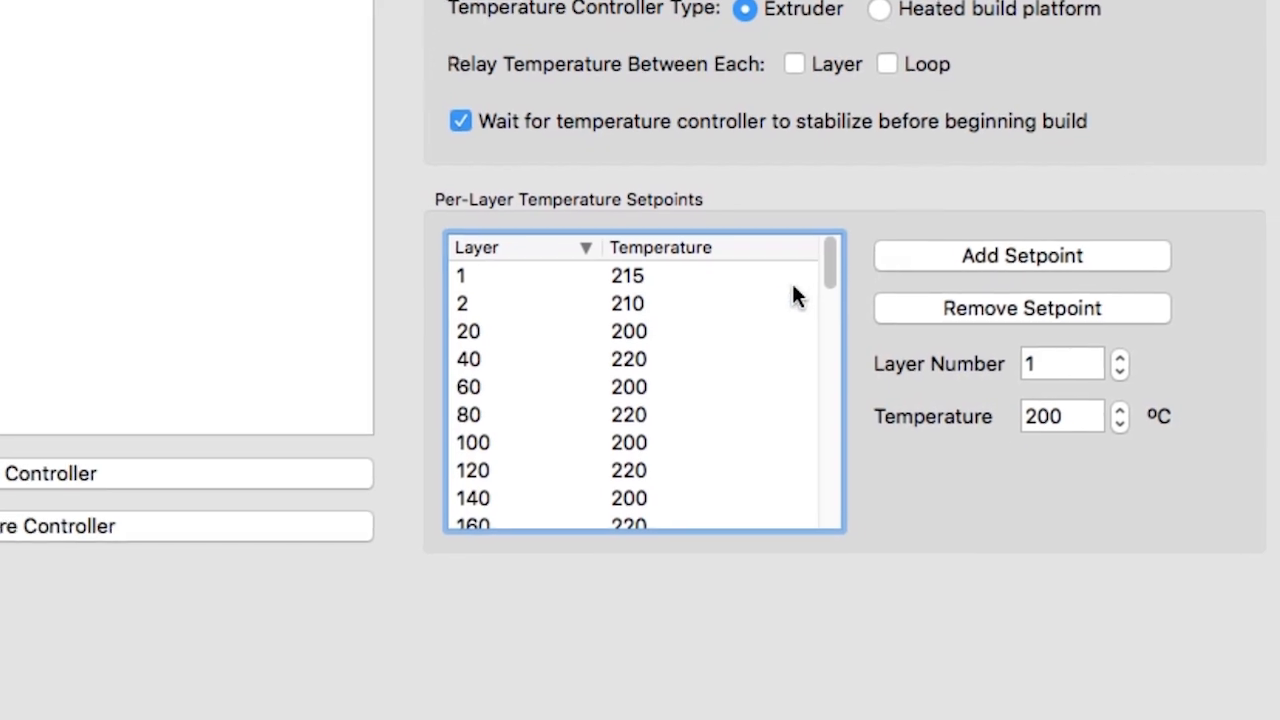
scroll(down, 3)
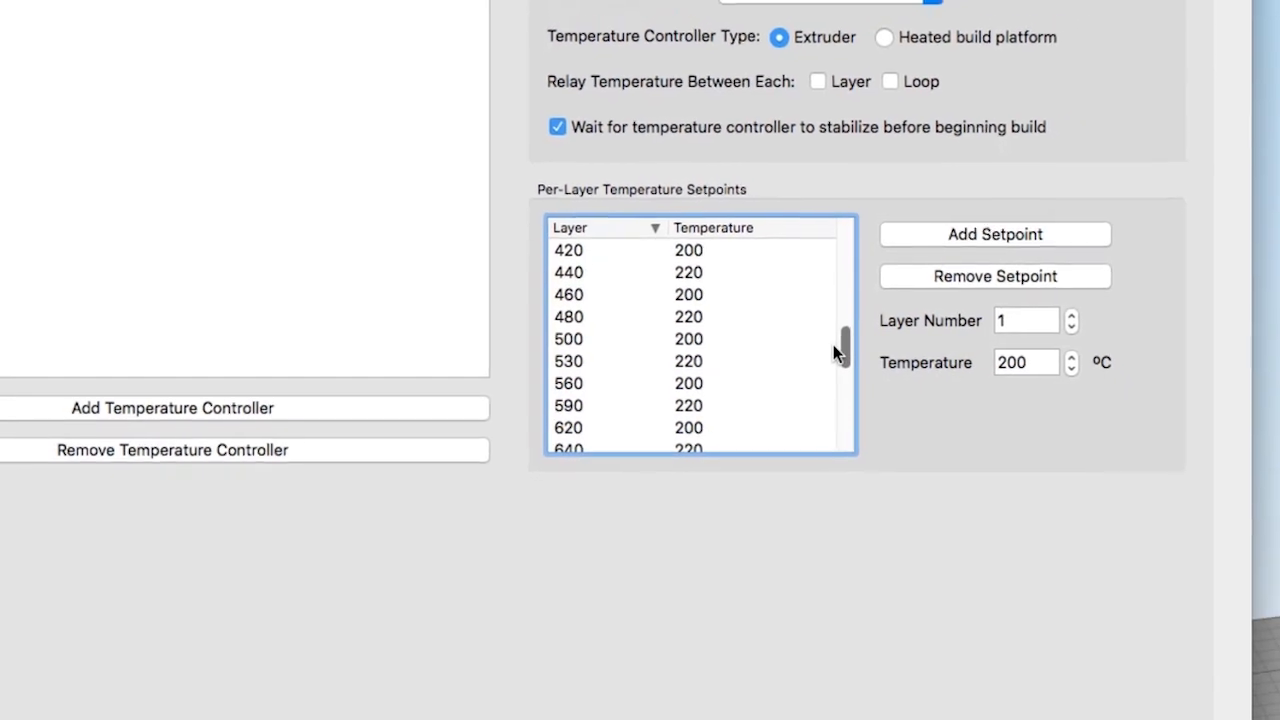
click(650, 316)
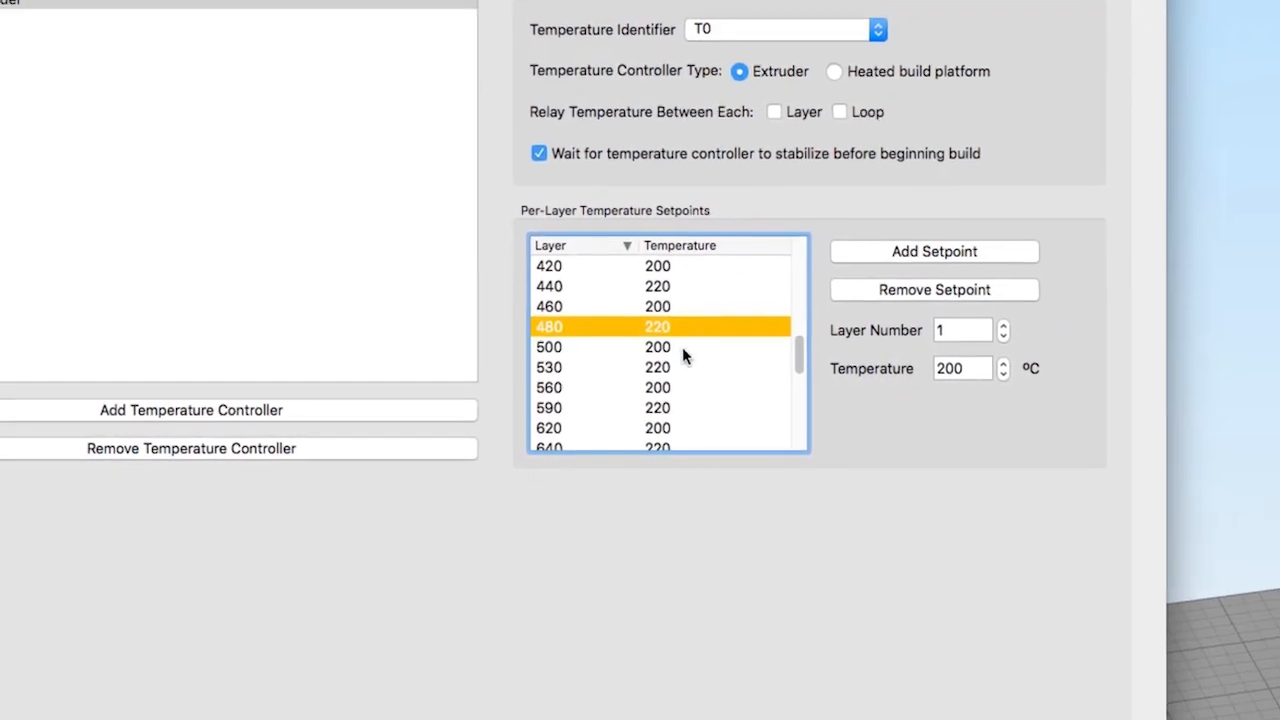